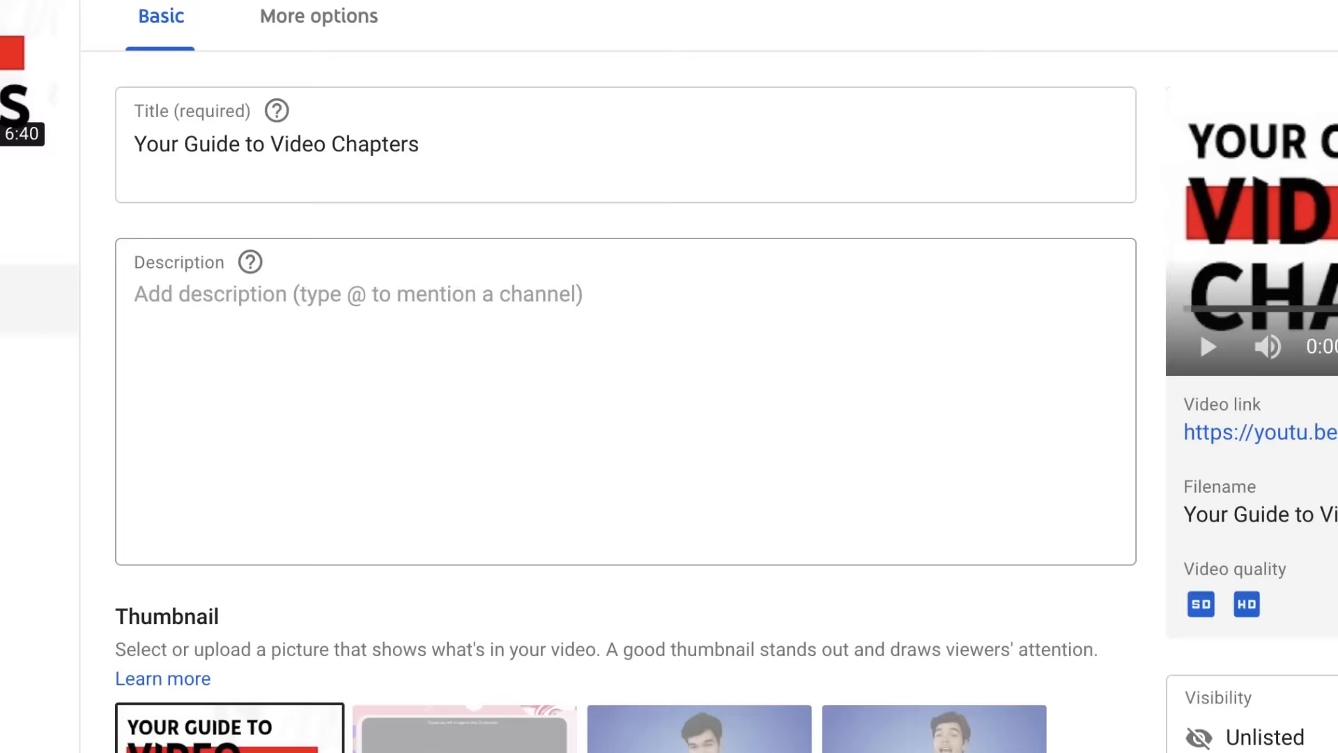
type("There must be at least 3 t")
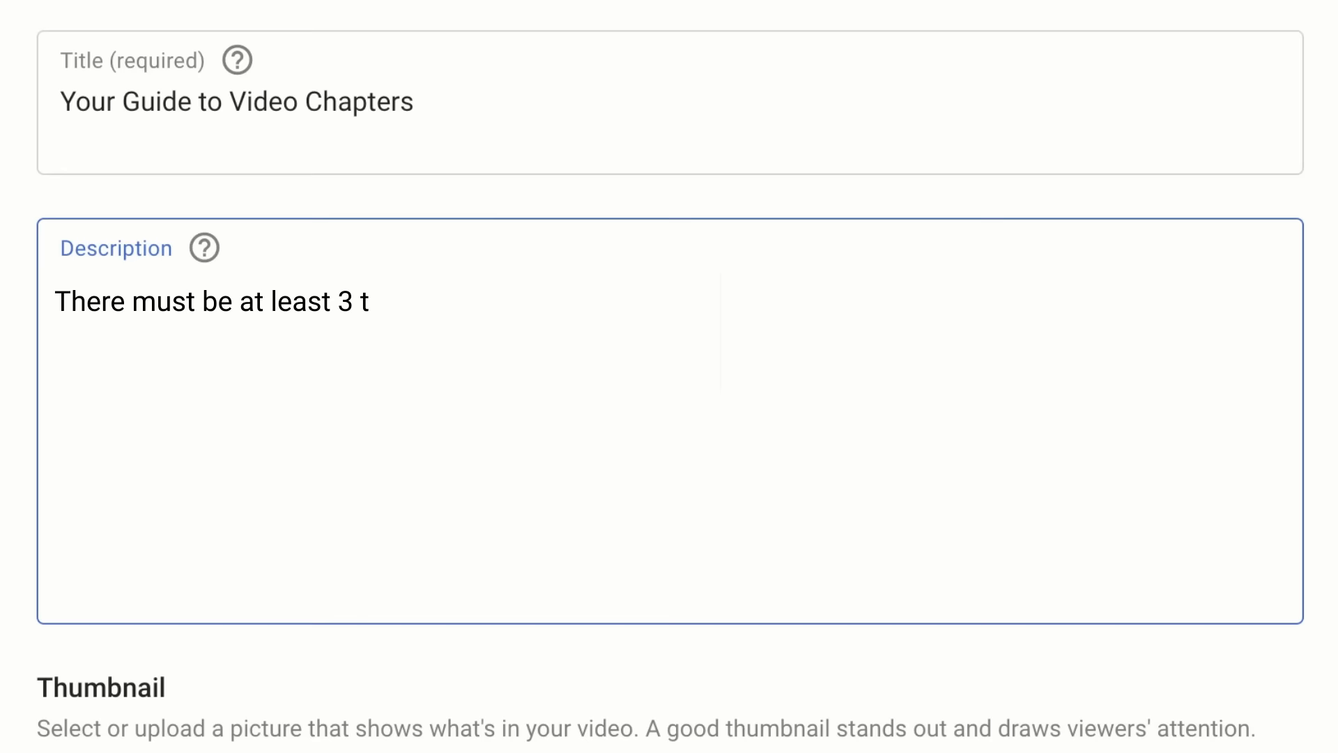
type("imestamps and titles in your list. The first timestamp must be marked as 0:00, and each chapter needs to be at least 10 seconds in length.")
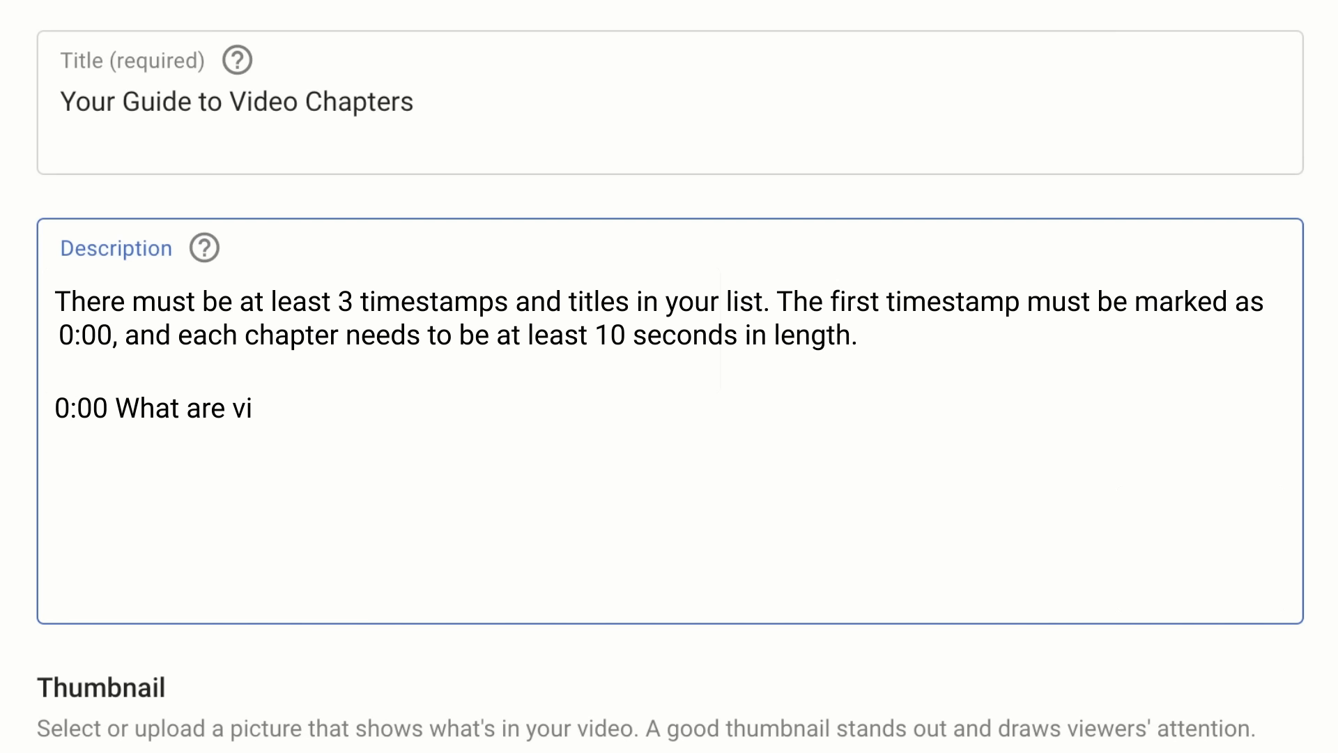
type("deo chapters?")
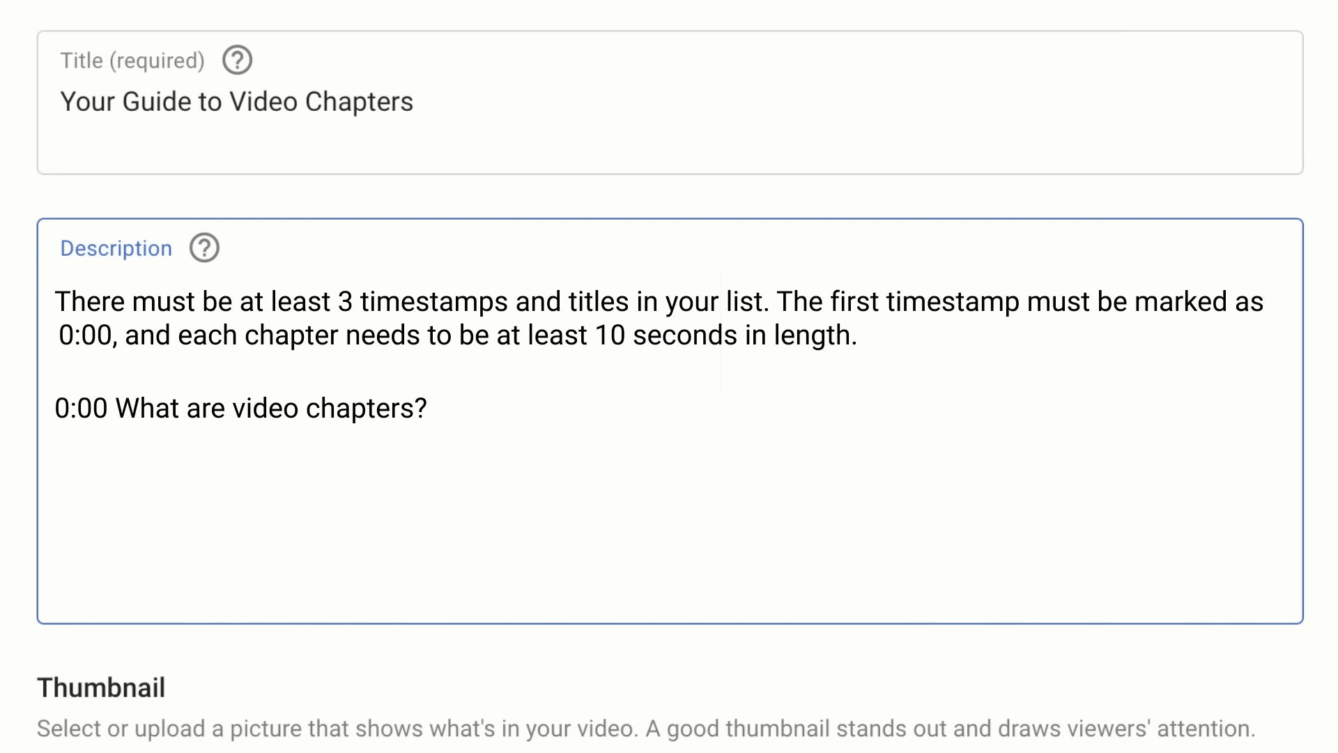